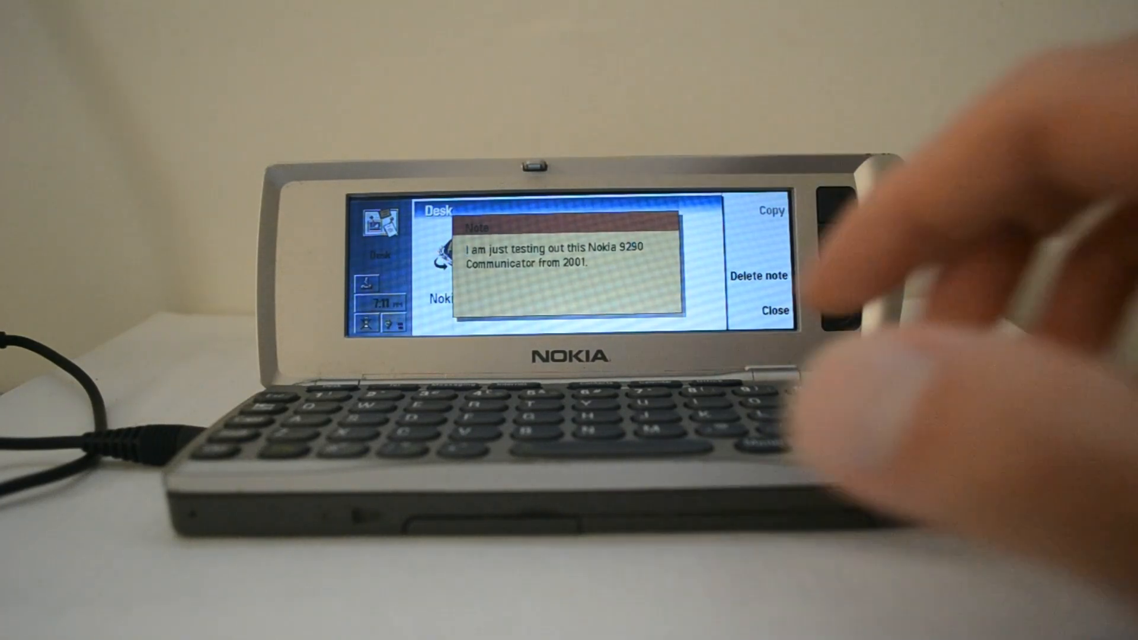
# Close the desk note and open a directory contact showing its Tel and Mobile numbers
pyautogui.click(775, 310)
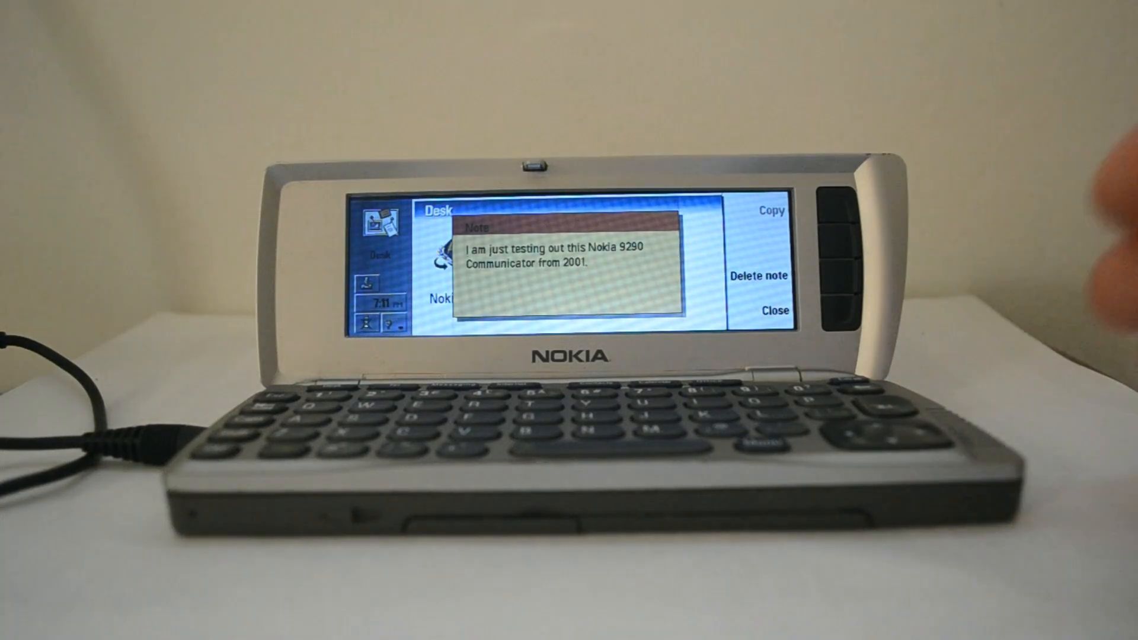
pyautogui.click(775, 310)
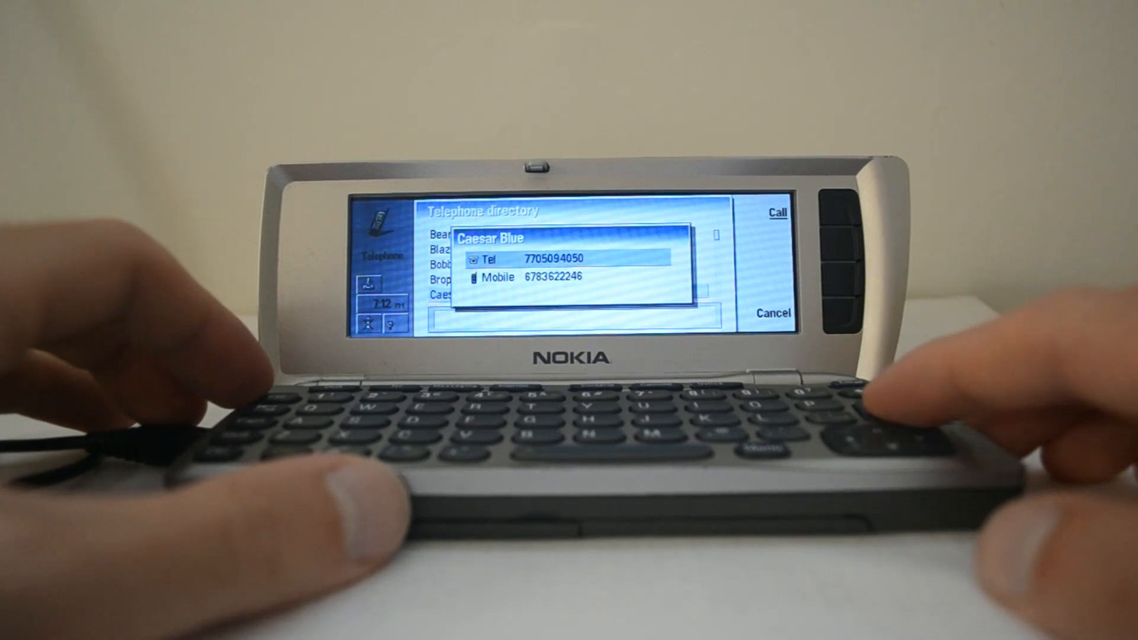
pyautogui.click(776, 214)
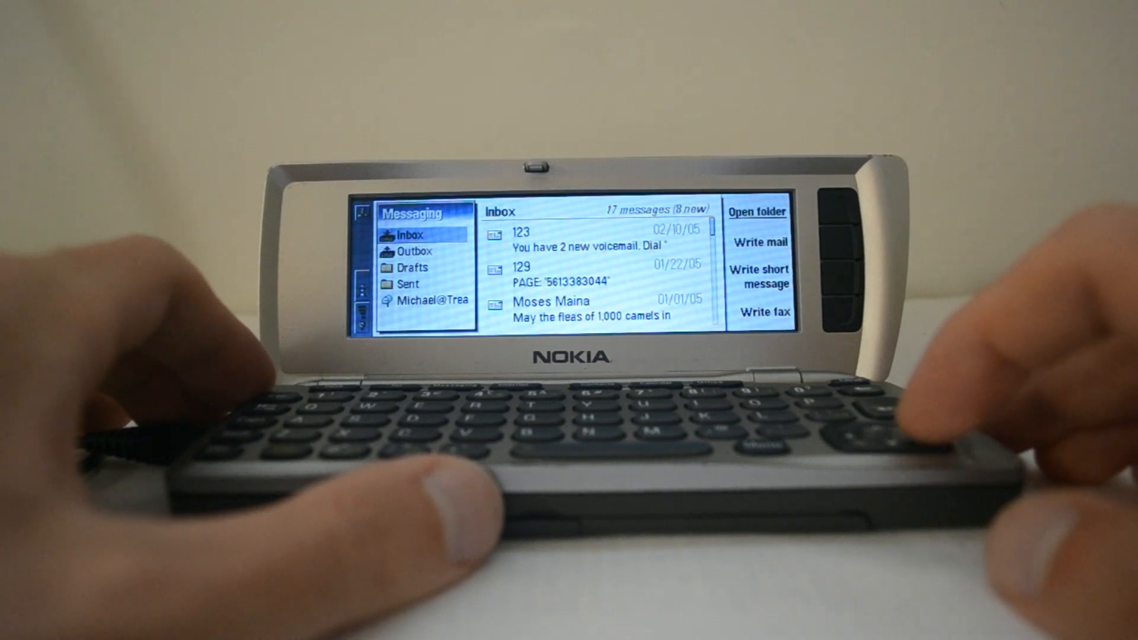
# Move down to the Messaging Inbox listing 17 messages, 8 new
pyautogui.press('Down')
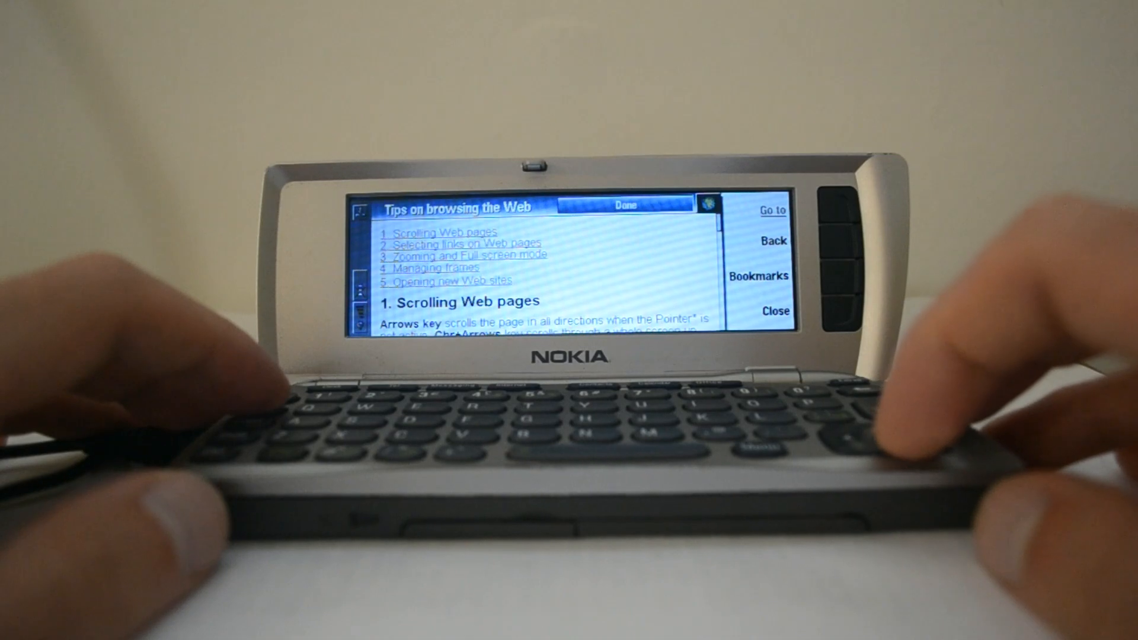
# Scroll down through the 'Tips on browsing the Web' page
pyautogui.scroll(-3)
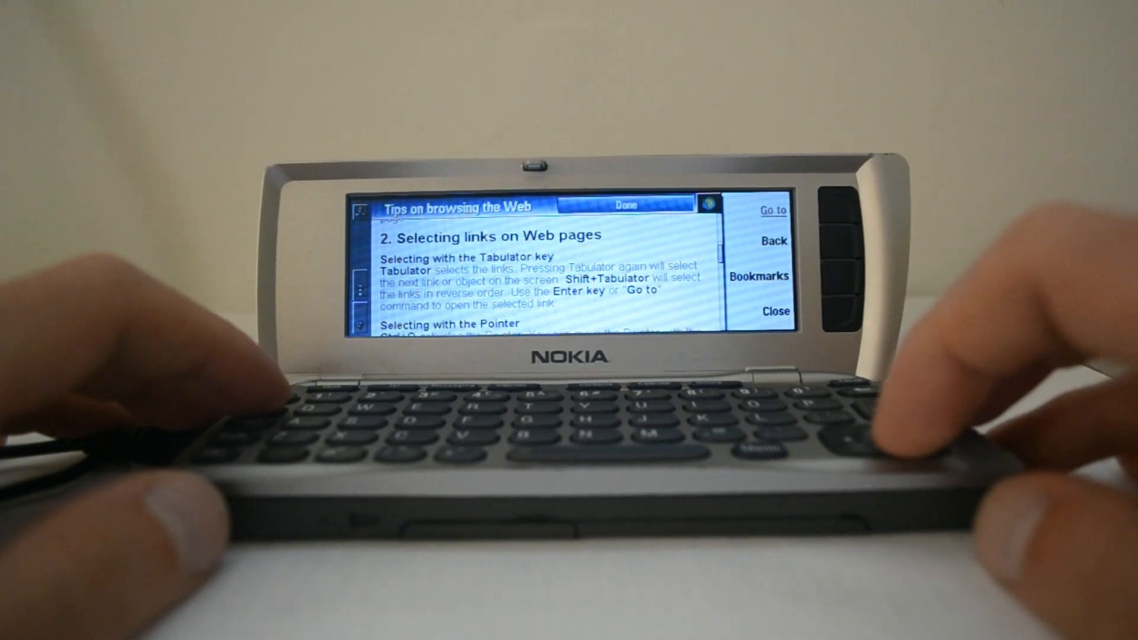
pyautogui.scroll(-3)
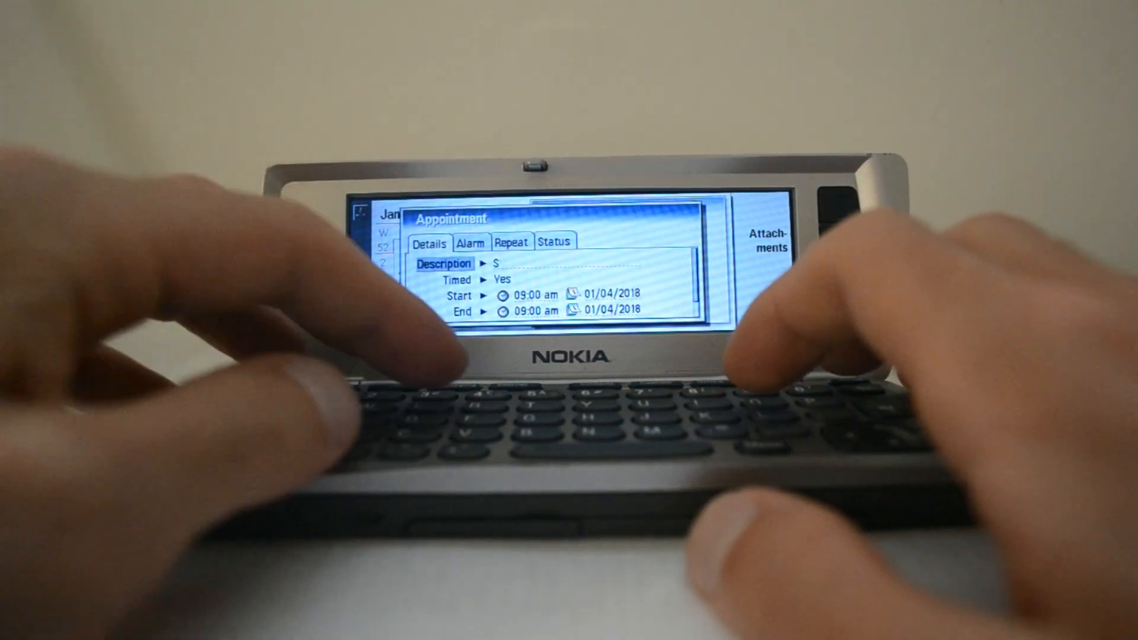
# Finish the description 'Stuff' and confirm the 09:00 appointment on 01/04/2018
pyautogui.write('tuff')
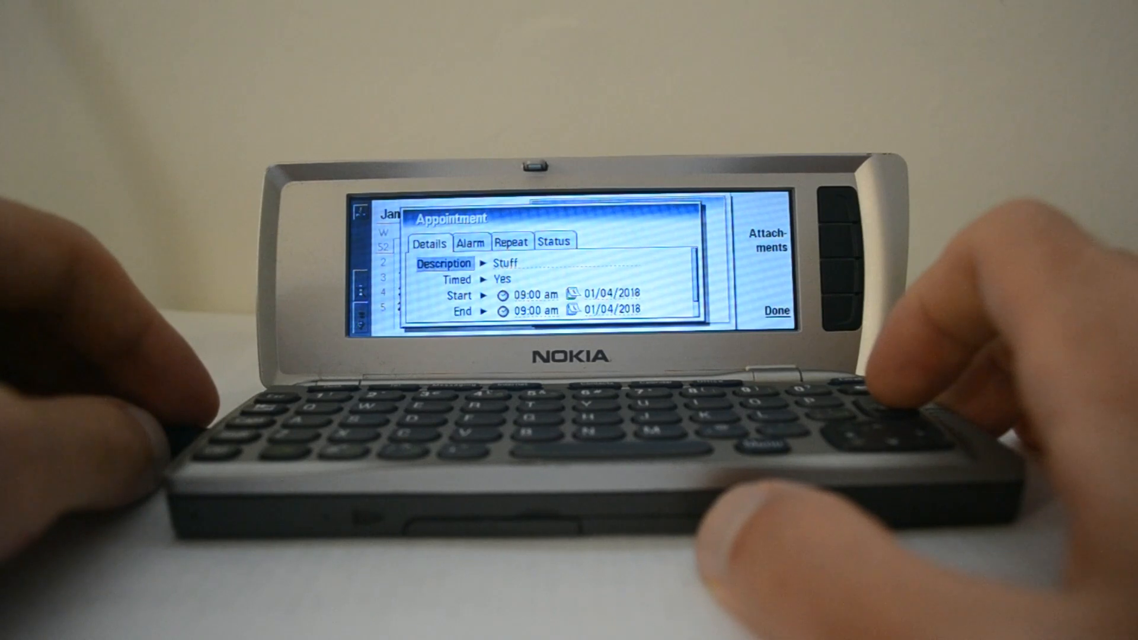
pyautogui.click(775, 310)
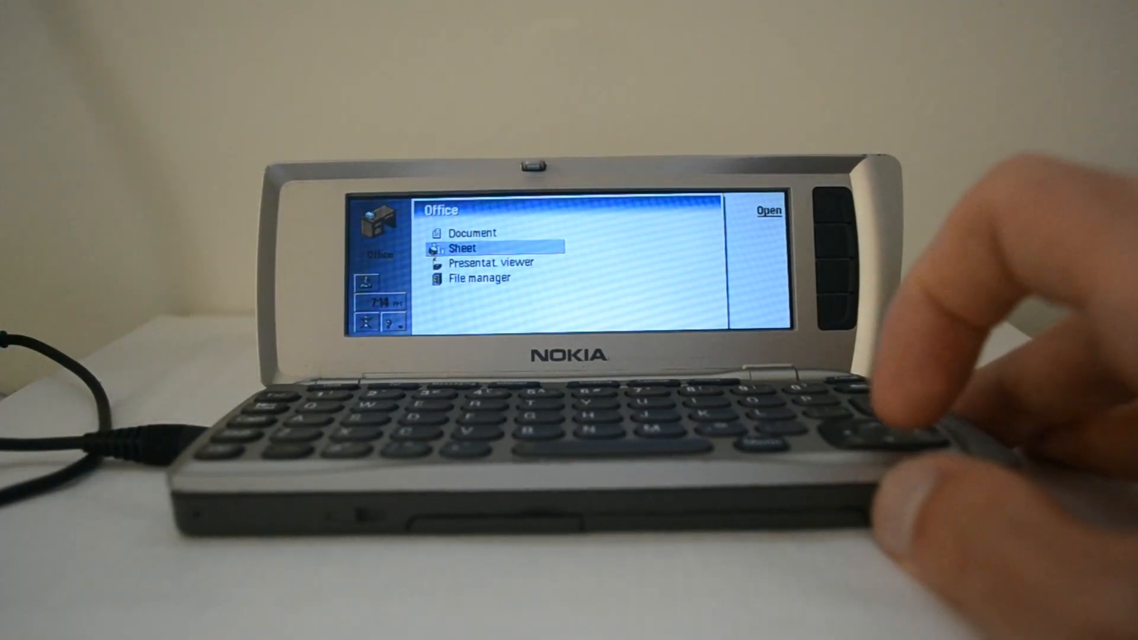
# Open File manager, go to Documents > Photo gallery, and view Nokia.jpg full screen
pyautogui.press('down')
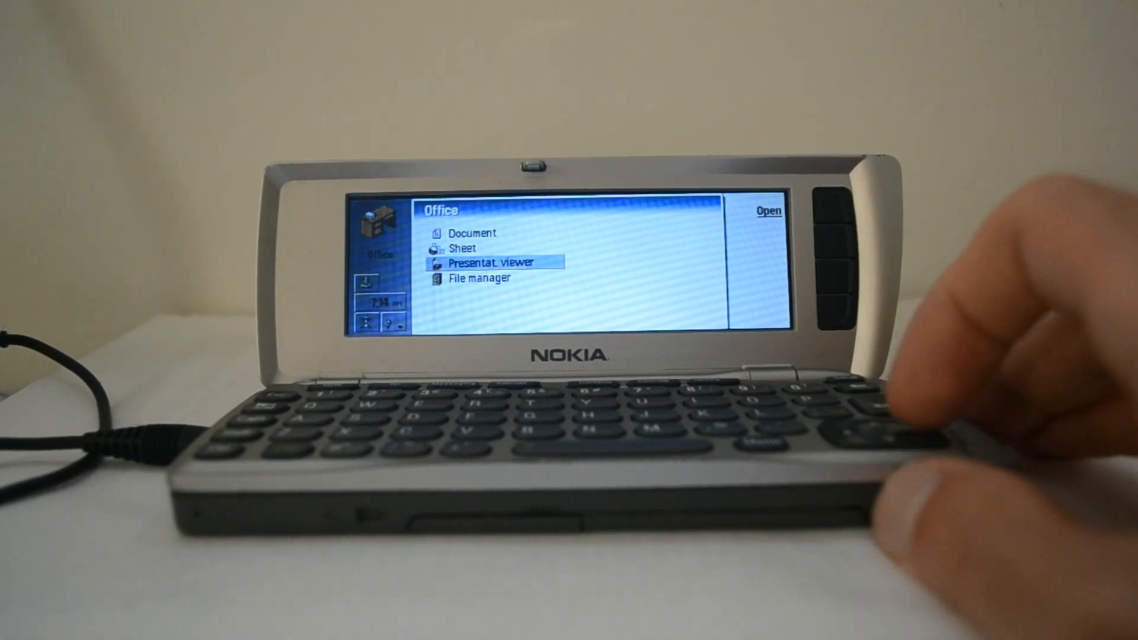
pyautogui.press('Down')
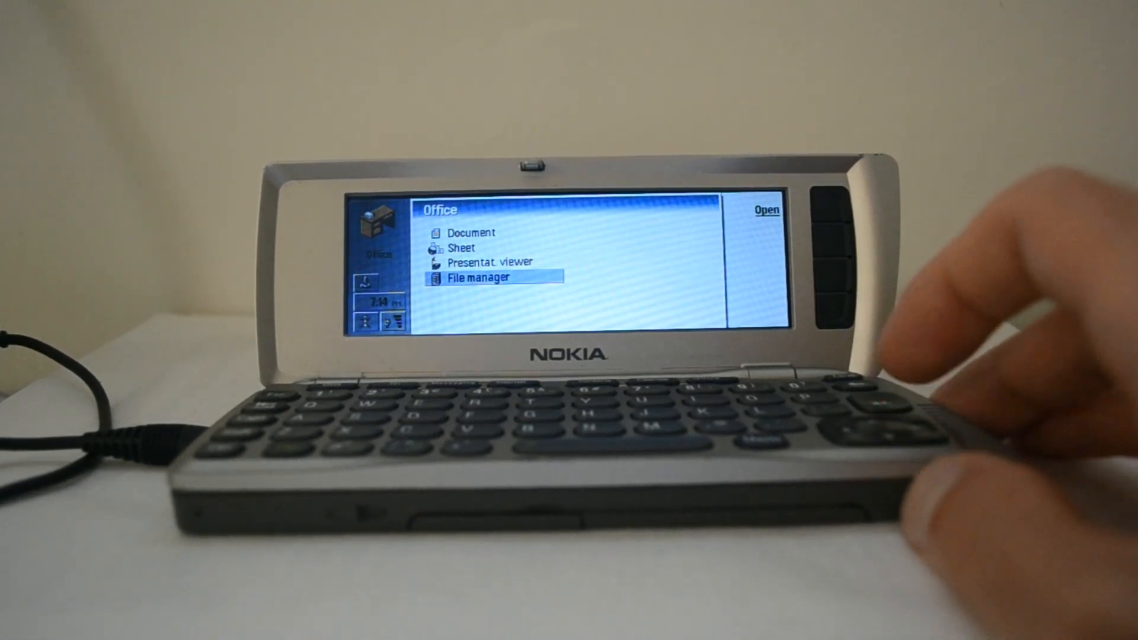
pyautogui.click(766, 210)
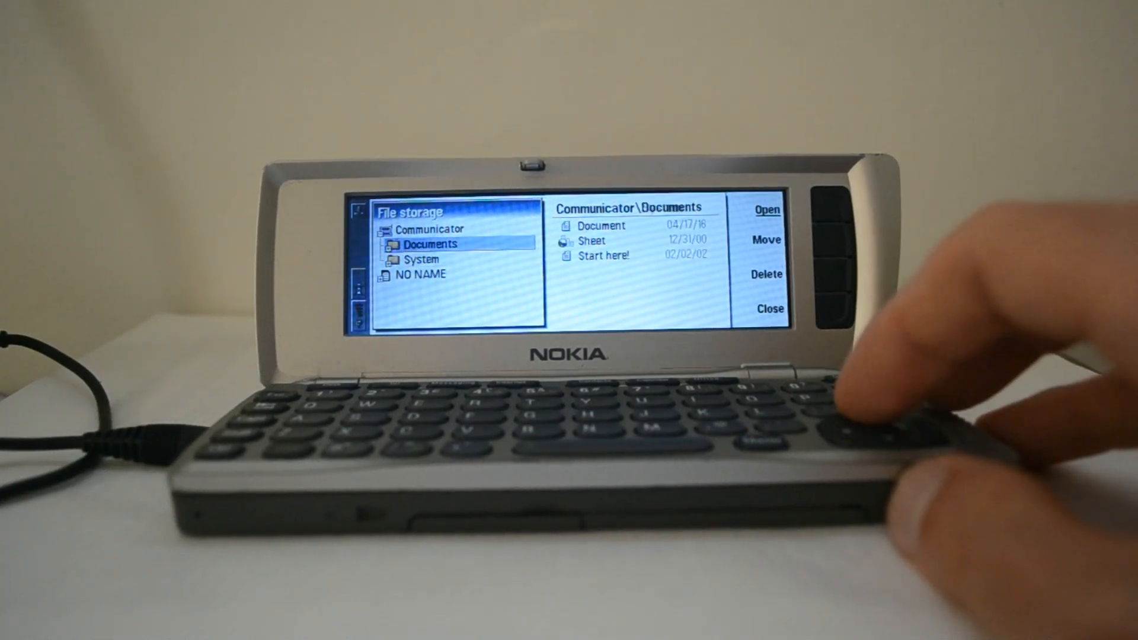
pyautogui.click(766, 209)
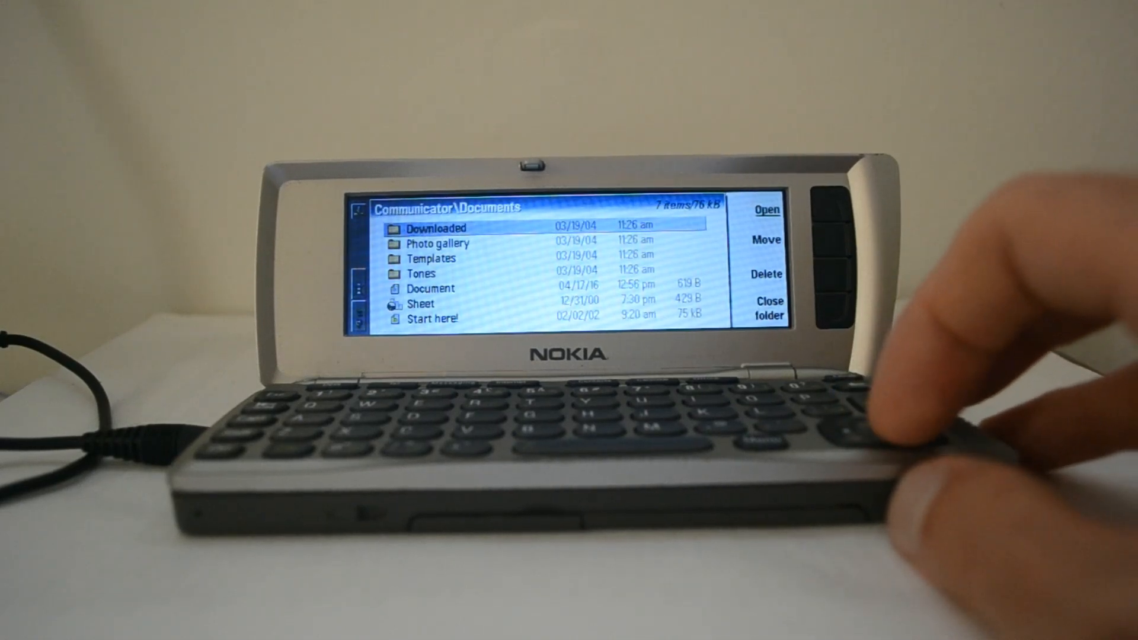
pyautogui.click(766, 209)
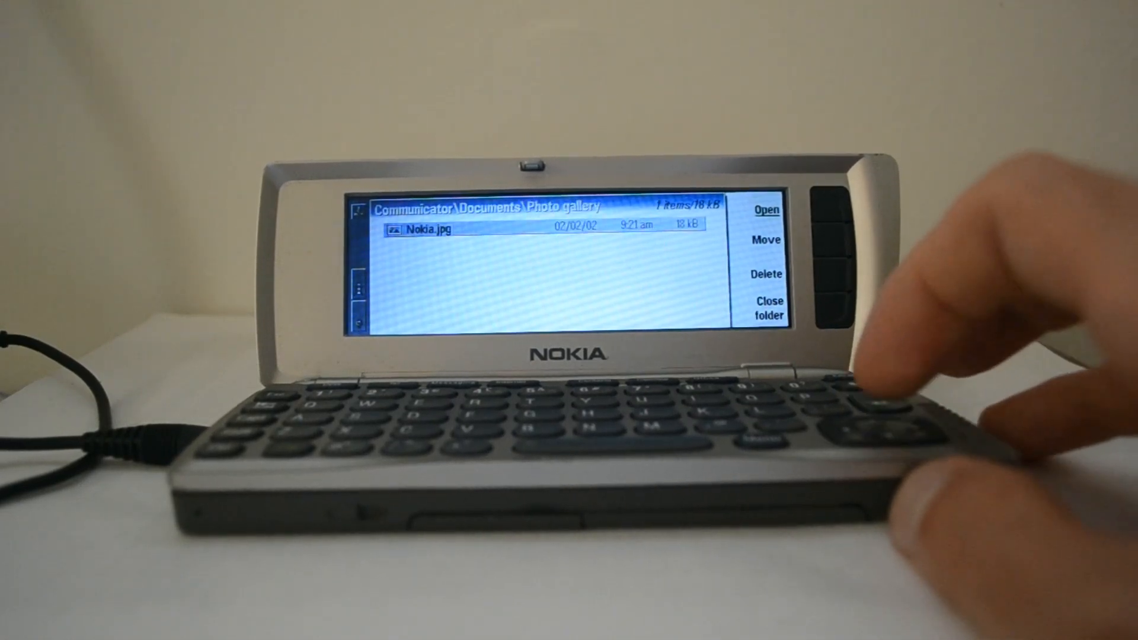
pyautogui.click(766, 210)
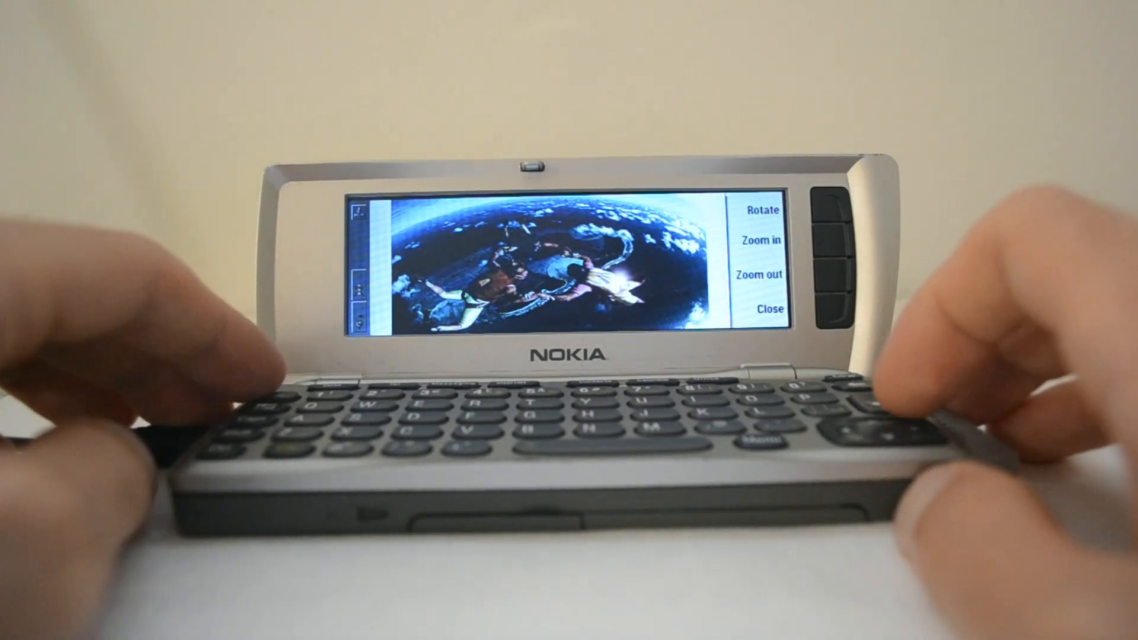
# Start a new blank document and type 'This is a test document on the'
pyautogui.click(770, 307)
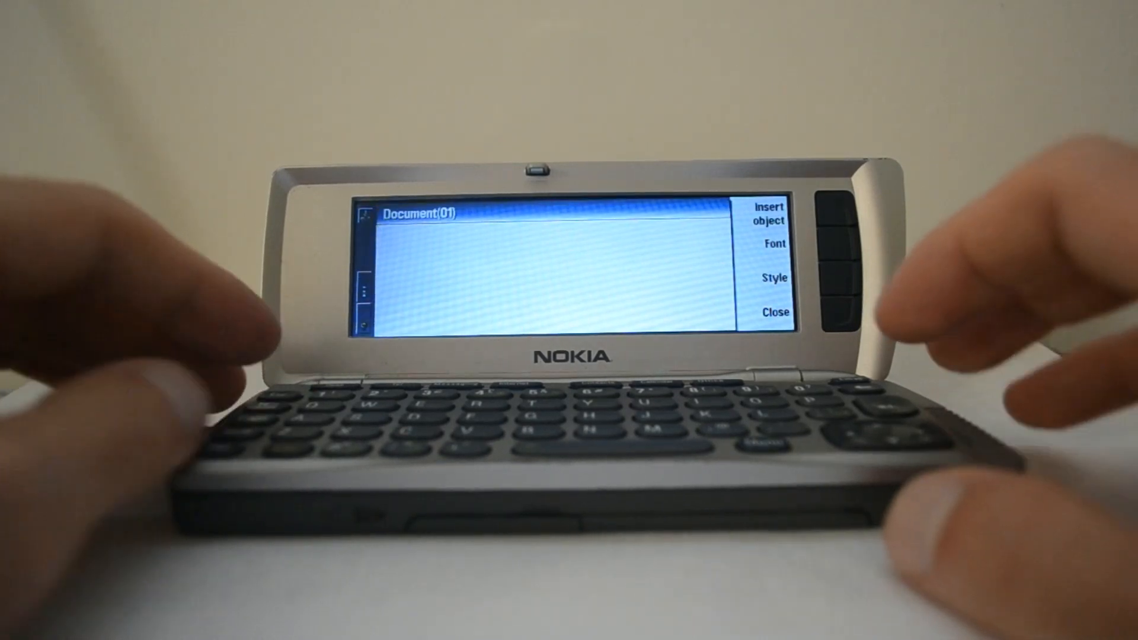
pyautogui.write('Th')
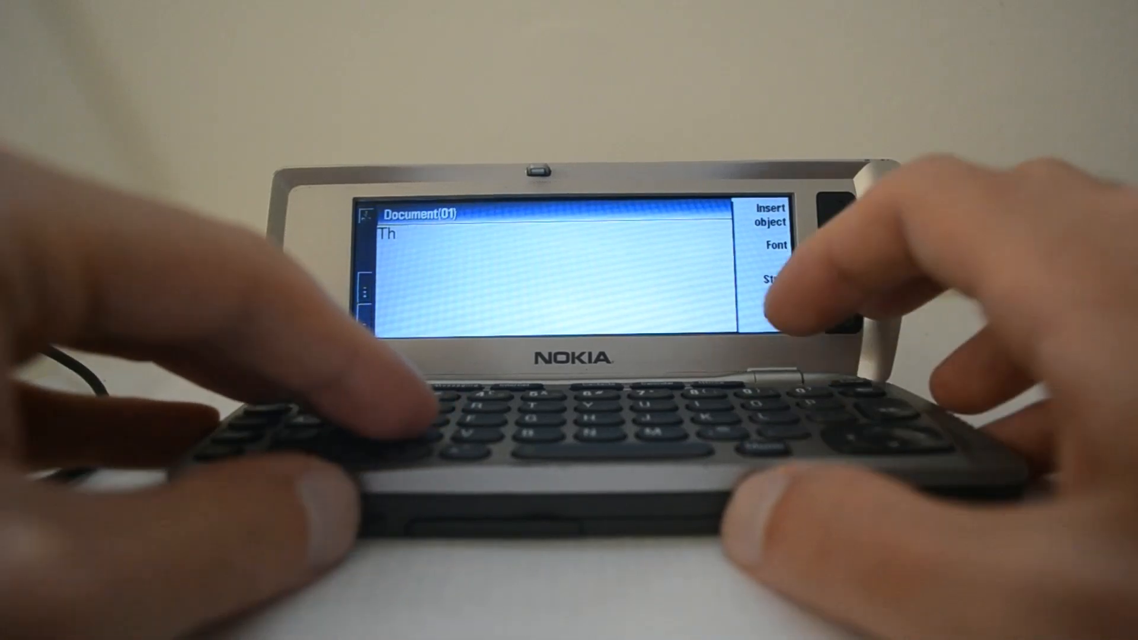
pyautogui.write('is is a test')
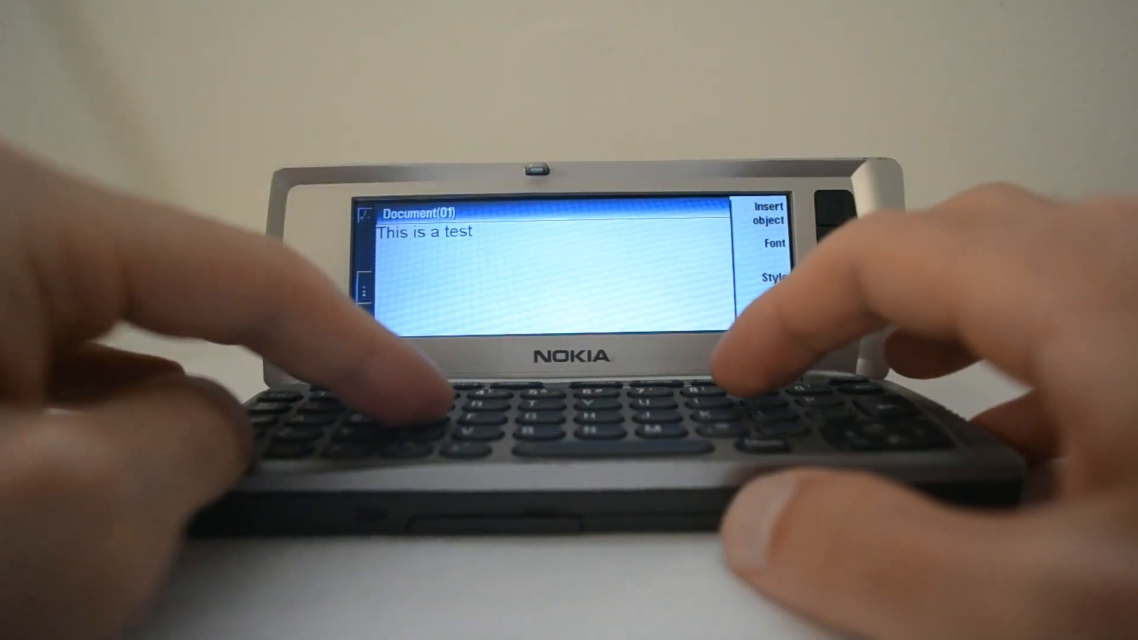
pyautogui.write('dov')
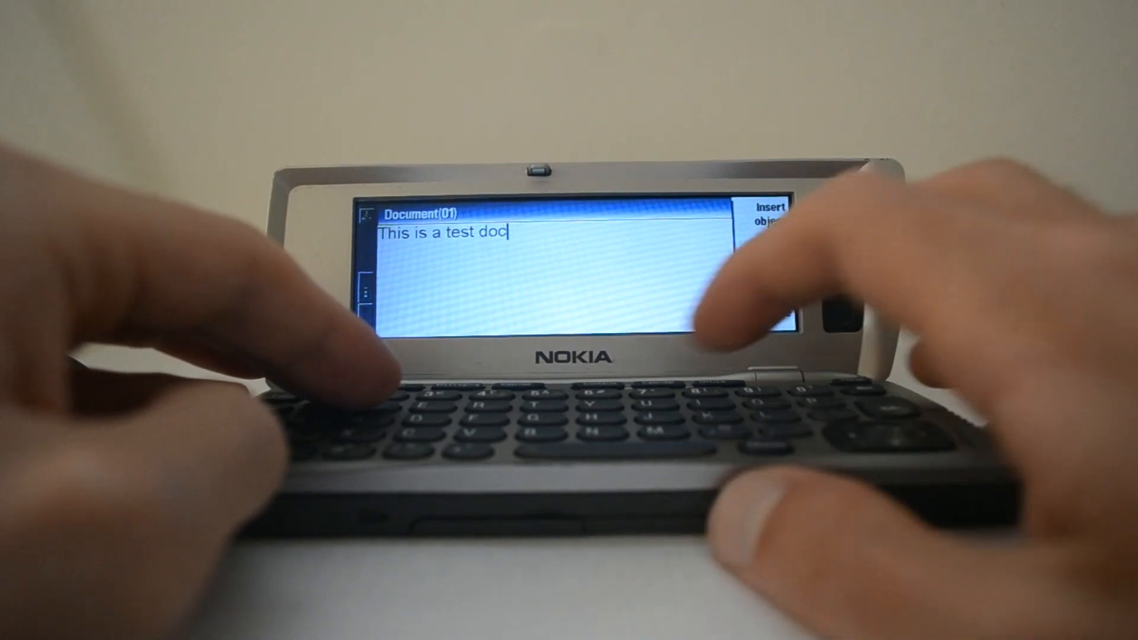
pyautogui.write('ument on the')
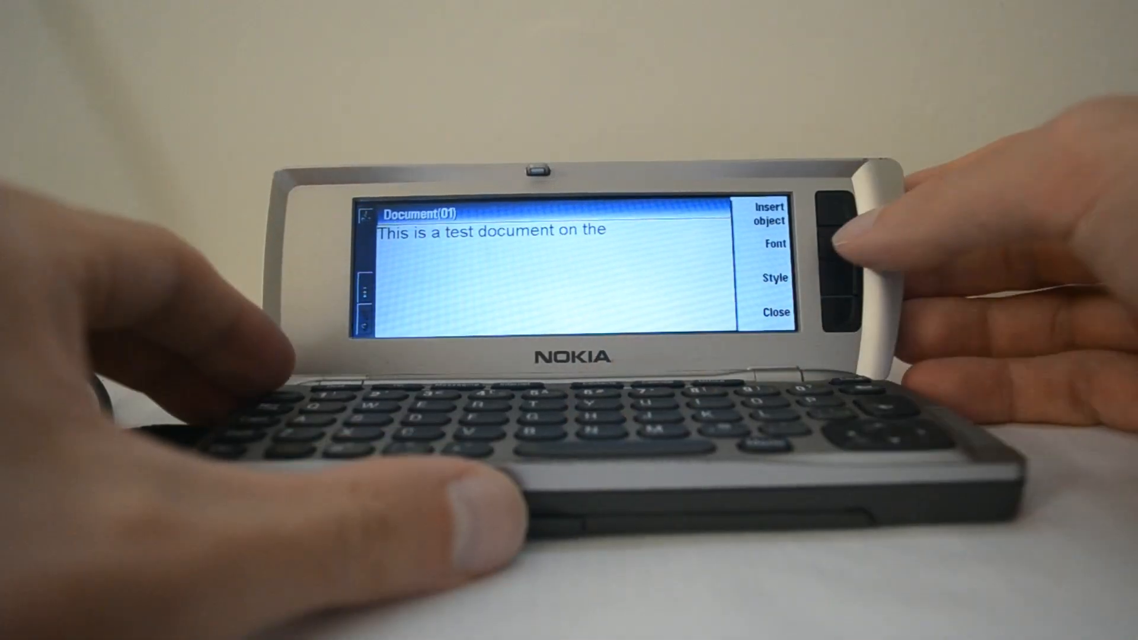
# Switch bold on in the Font settings for '9290', then switch bold back off
pyautogui.click(774, 243)
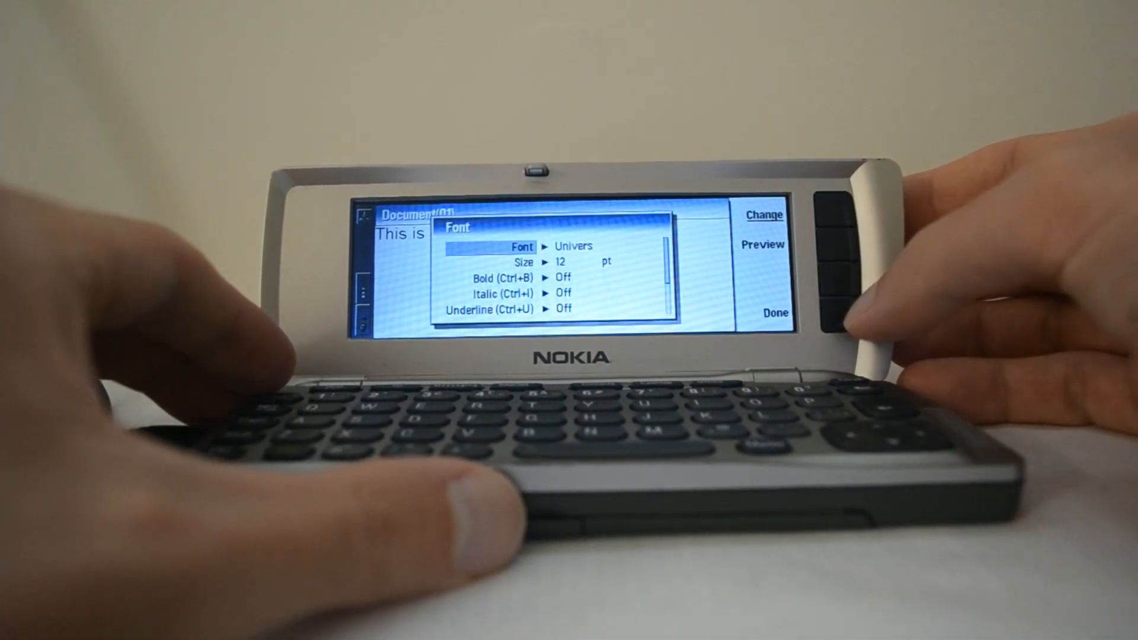
pyautogui.click(775, 313)
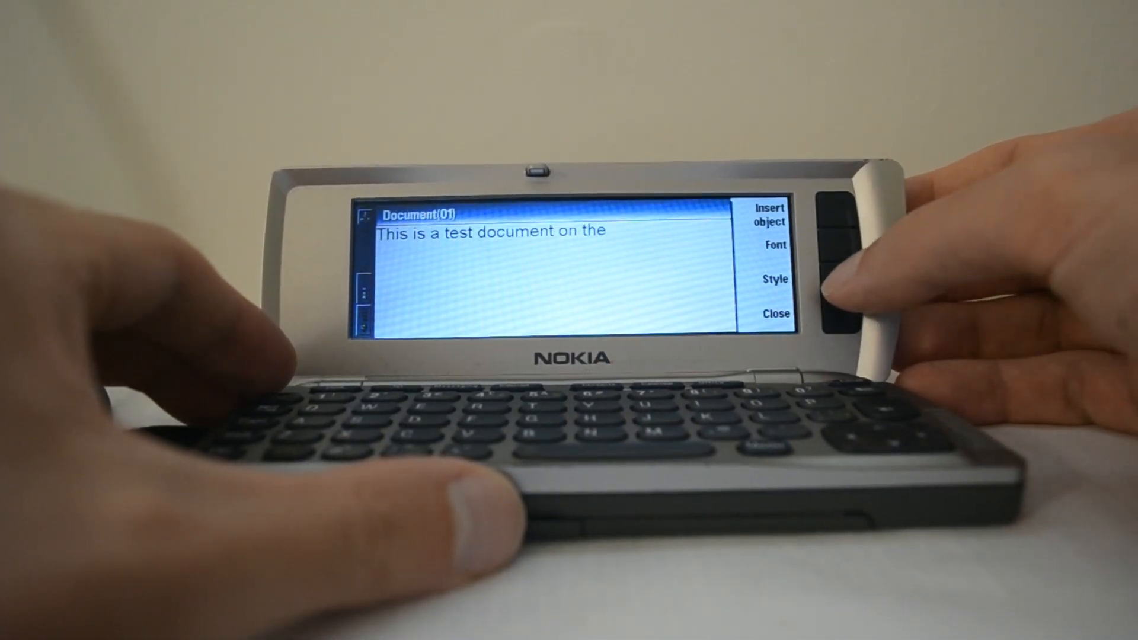
pyautogui.click(775, 278)
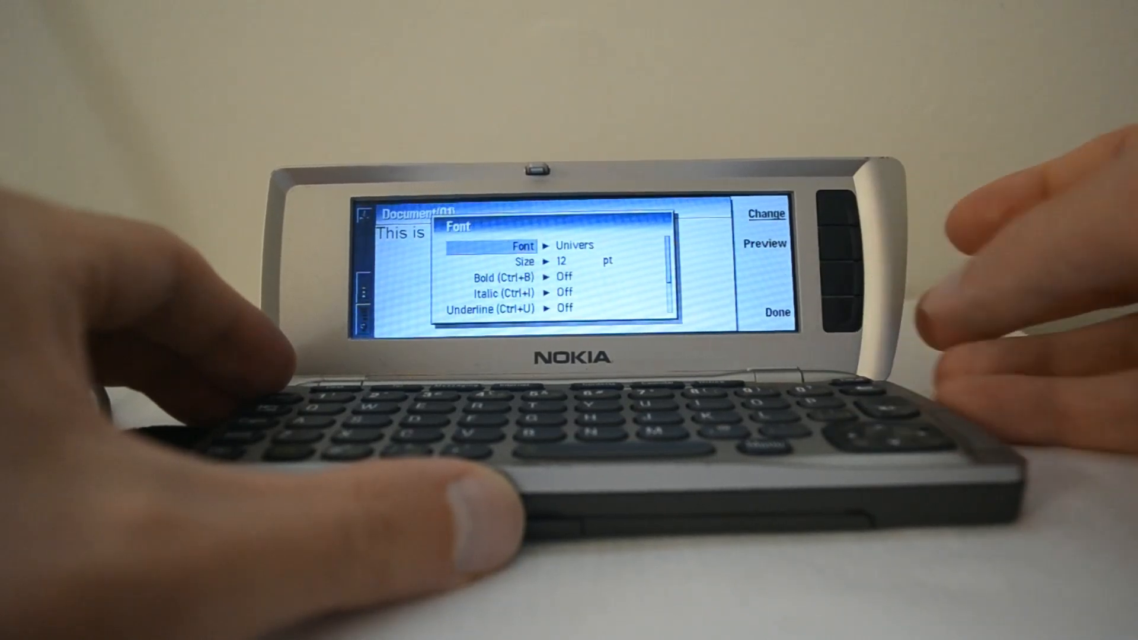
pyautogui.press('ctrl+b')
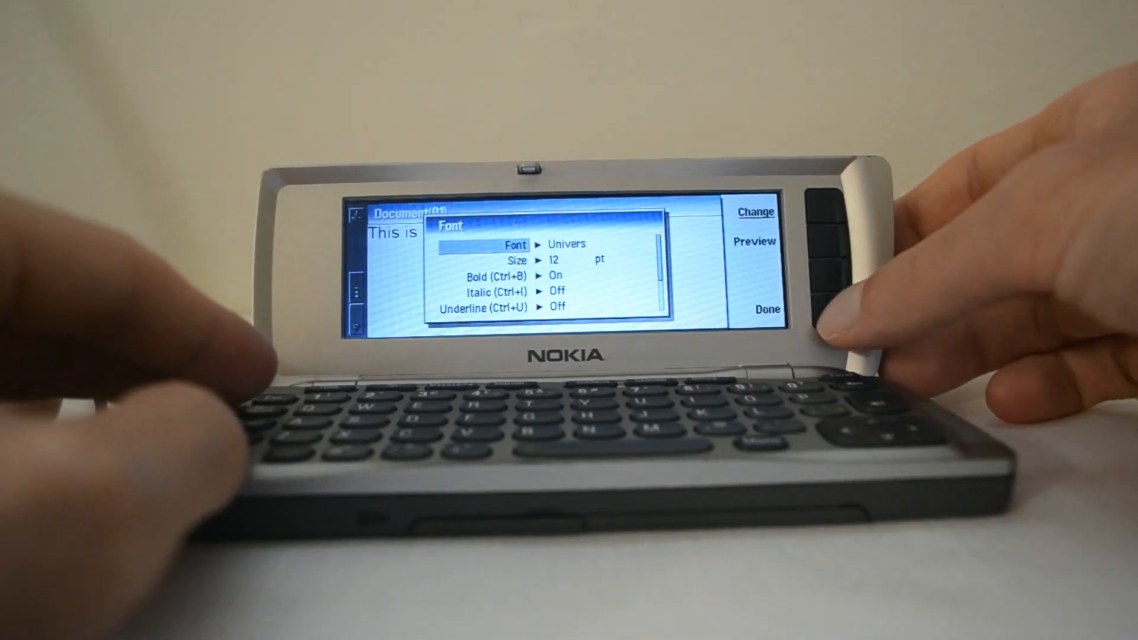
pyautogui.click(766, 309)
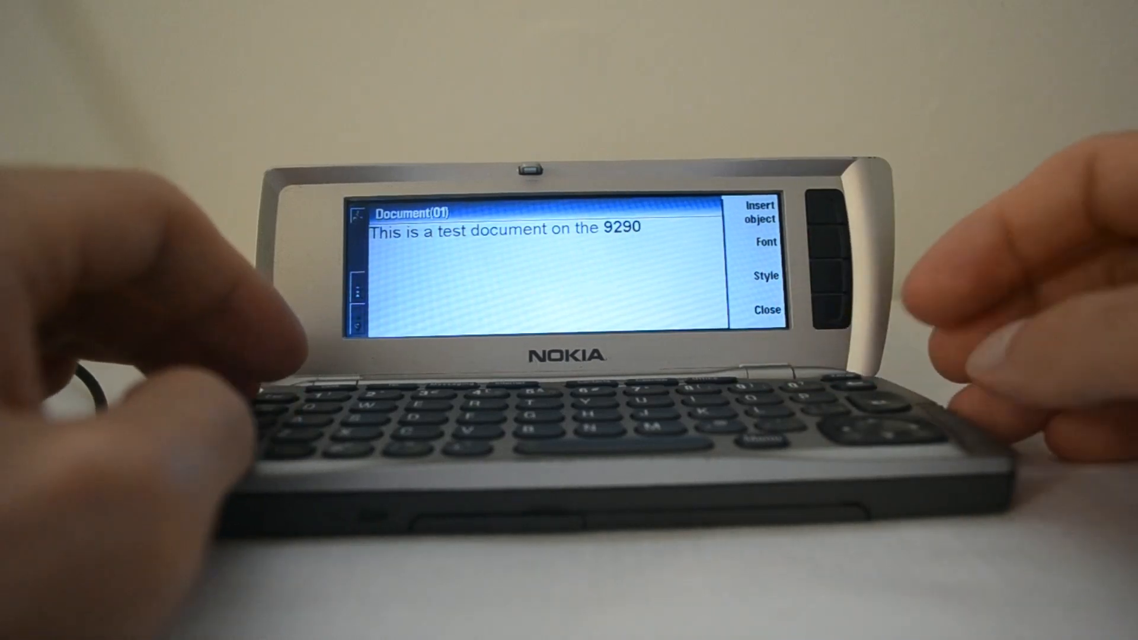
pyautogui.click(765, 241)
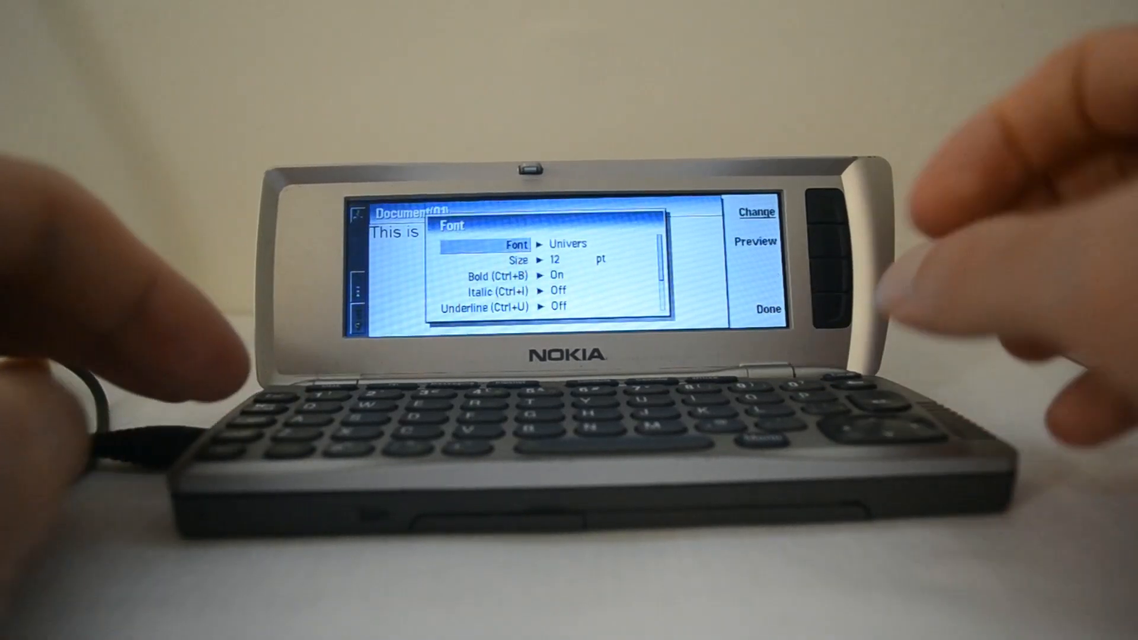
pyautogui.press('ctrl+b')
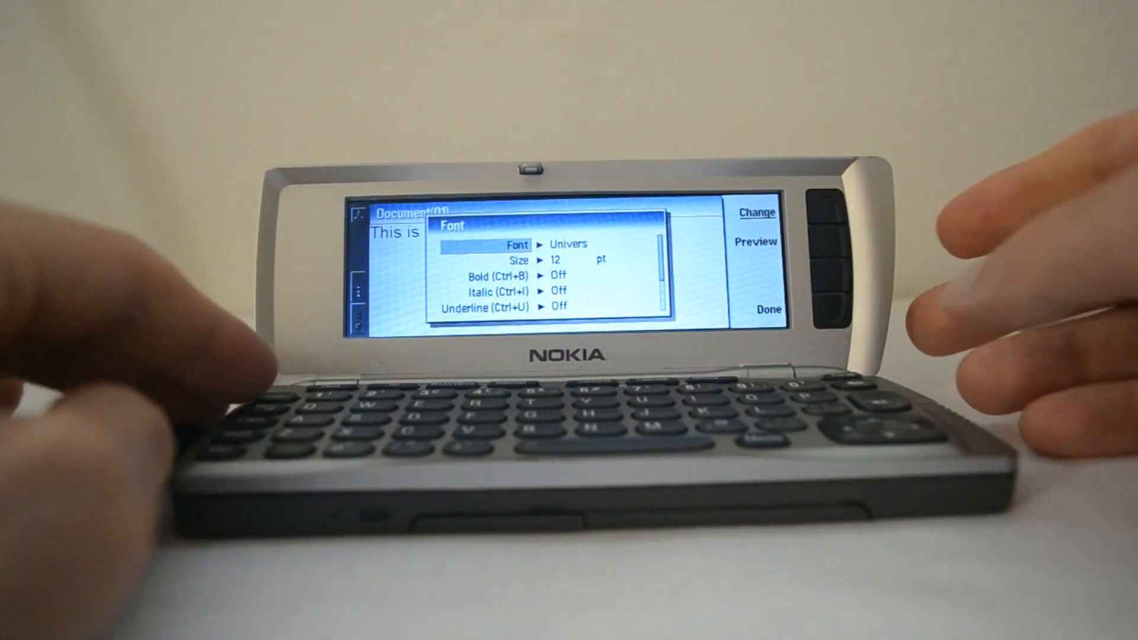
pyautogui.click(767, 310)
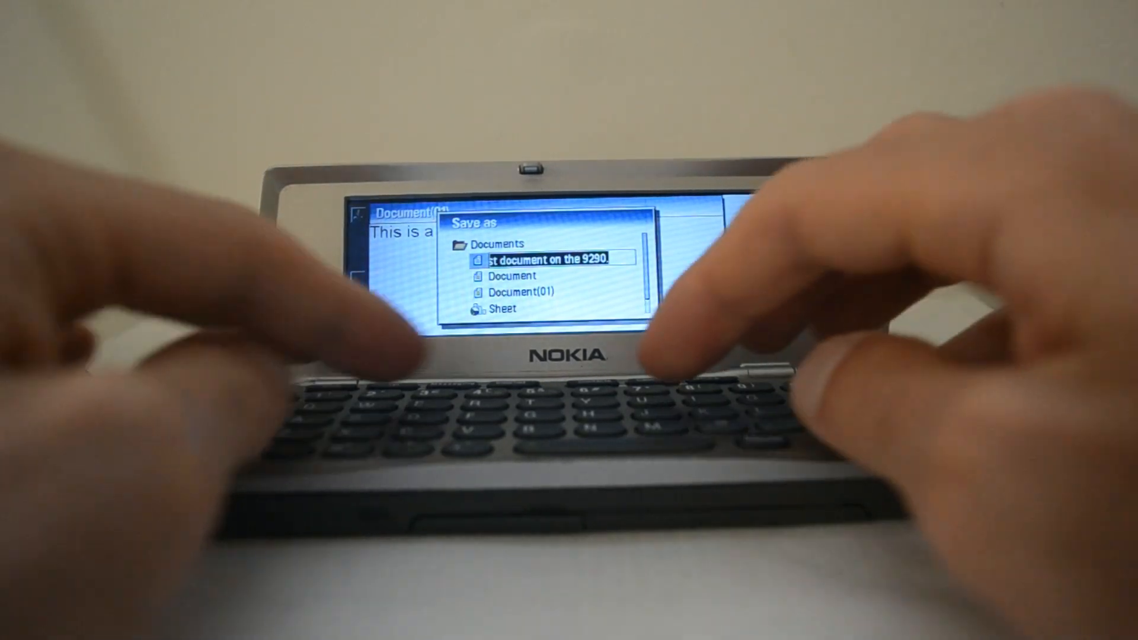
# Save the document under the file name 'test'
pyautogui.write('tes')
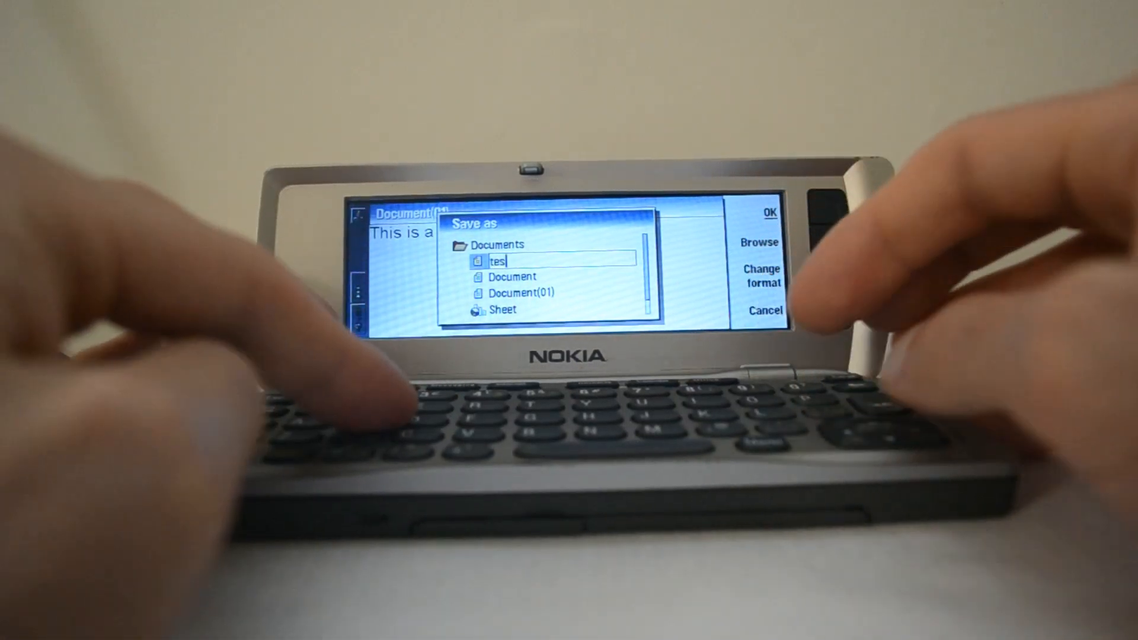
pyautogui.write('t')
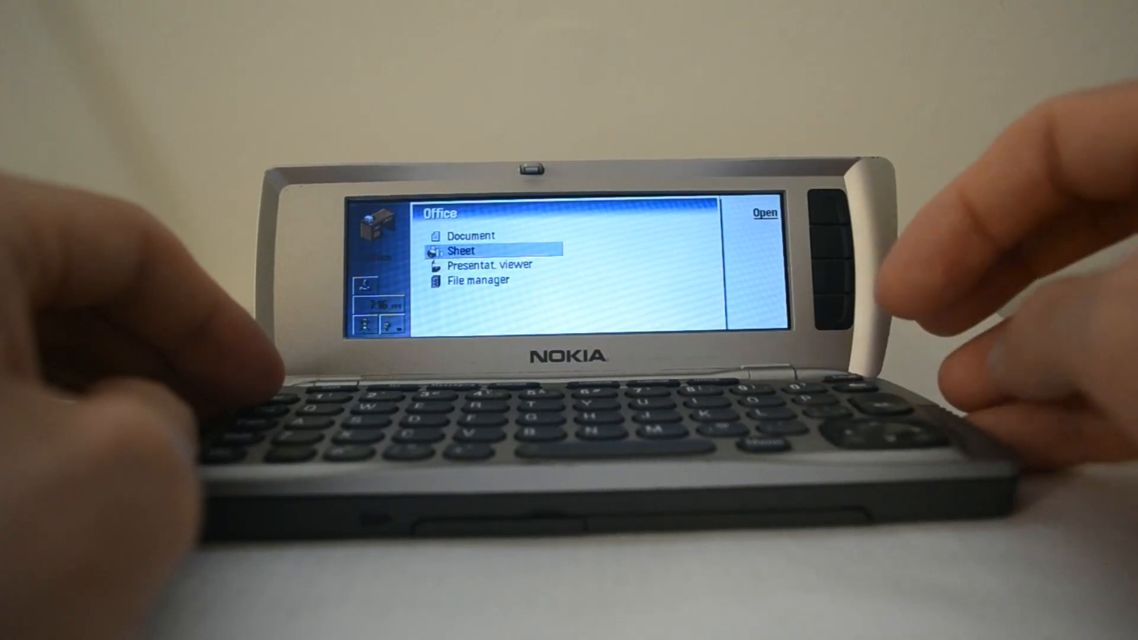
pyautogui.click(764, 214)
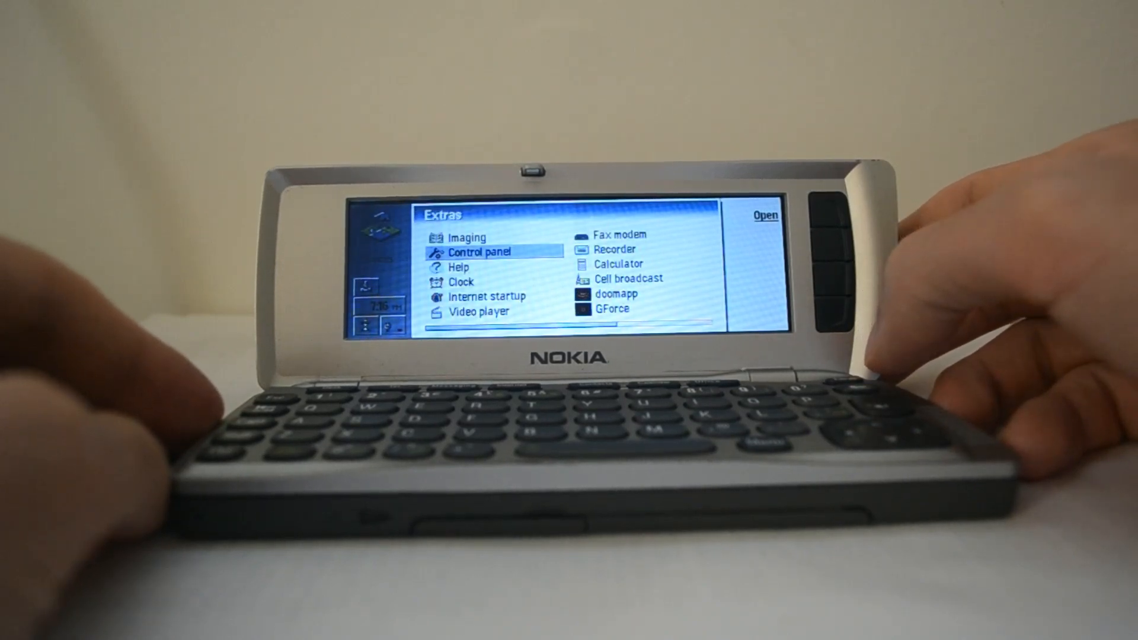
# Browse the Extras apps, stepping past Internet startup, Control panel and Video player
pyautogui.press('down')
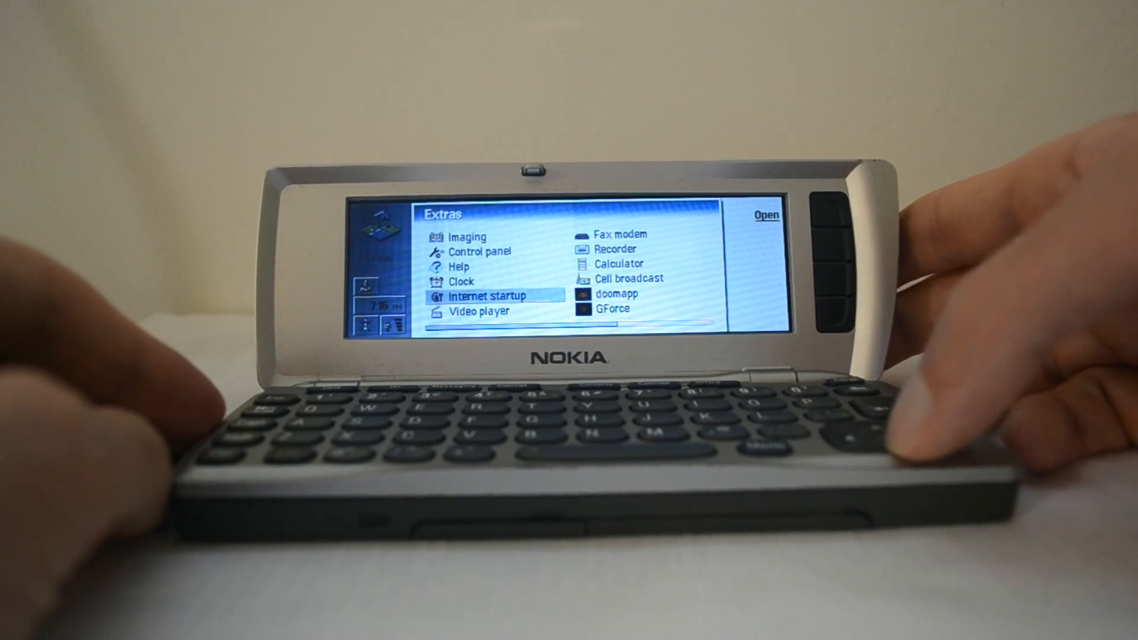
pyautogui.press('Down')
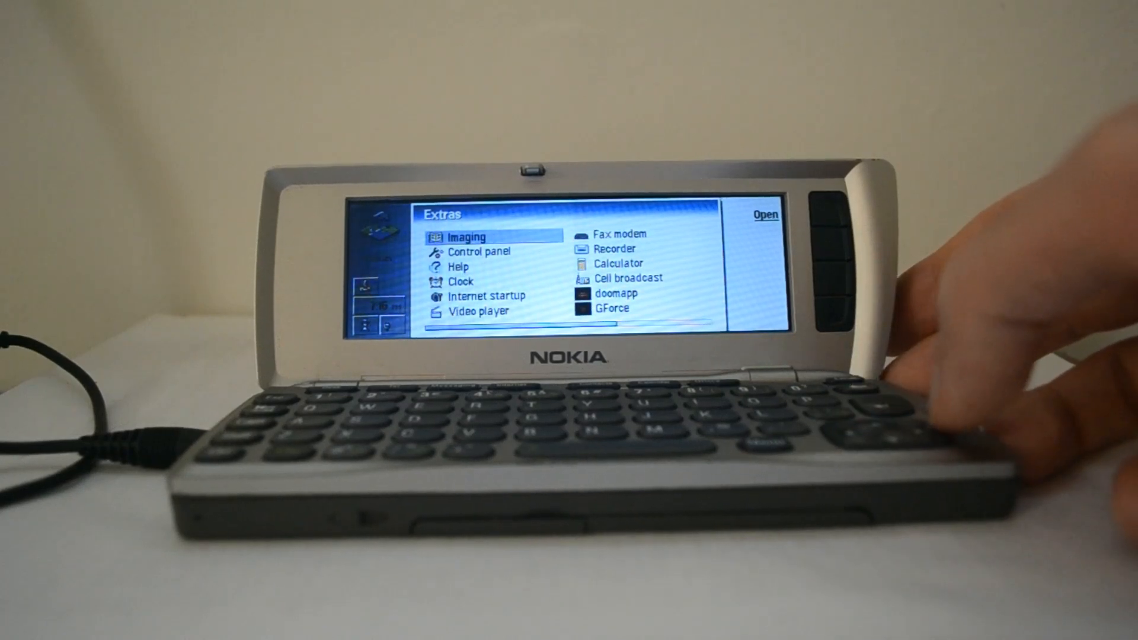
pyautogui.press('Right')
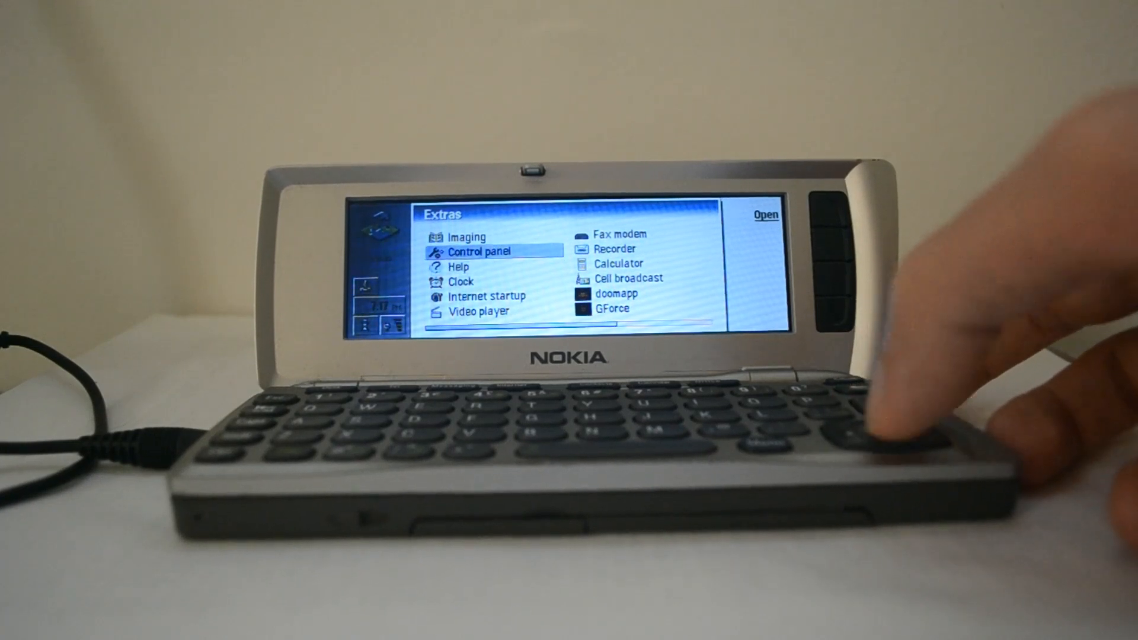
pyautogui.press('down')
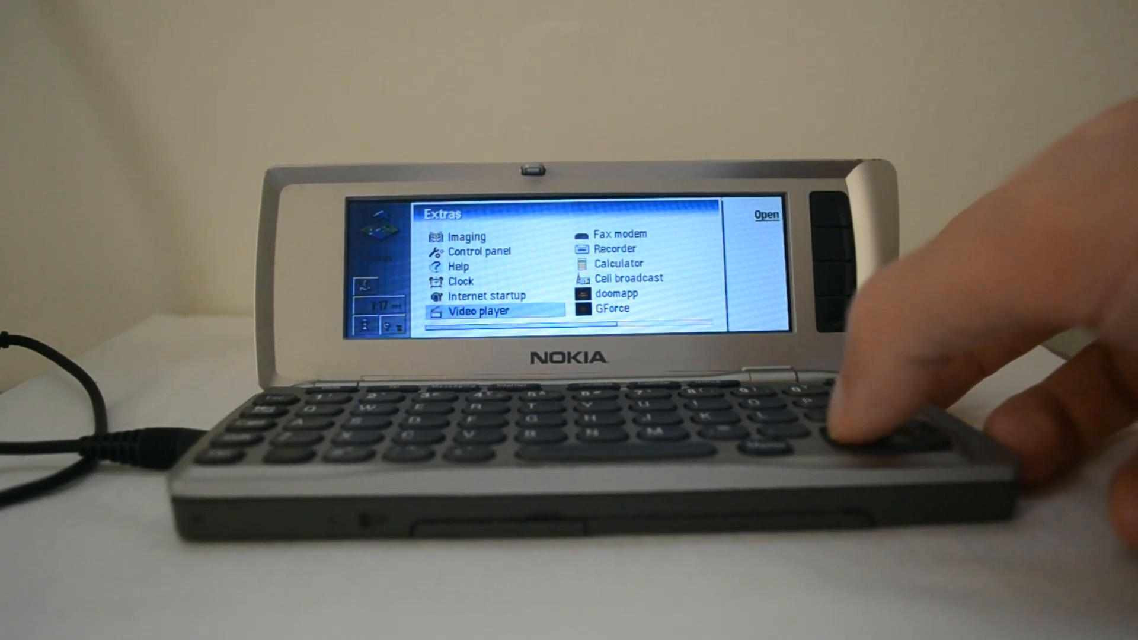